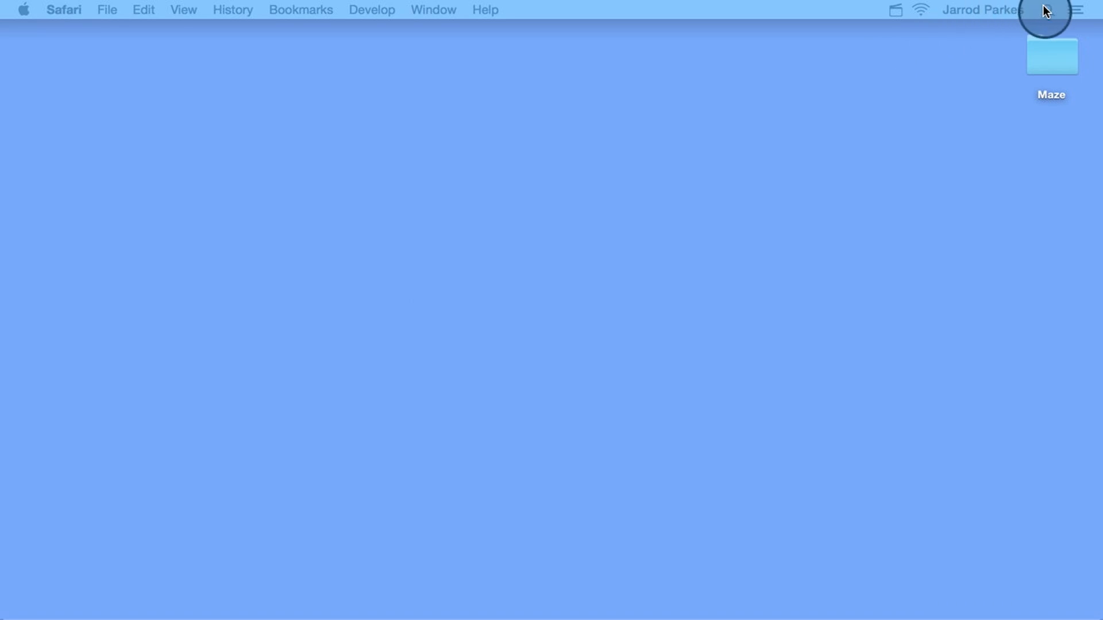
# Step: Make Finder the active application over the empty desktop
pyautogui.click(1048, 11)
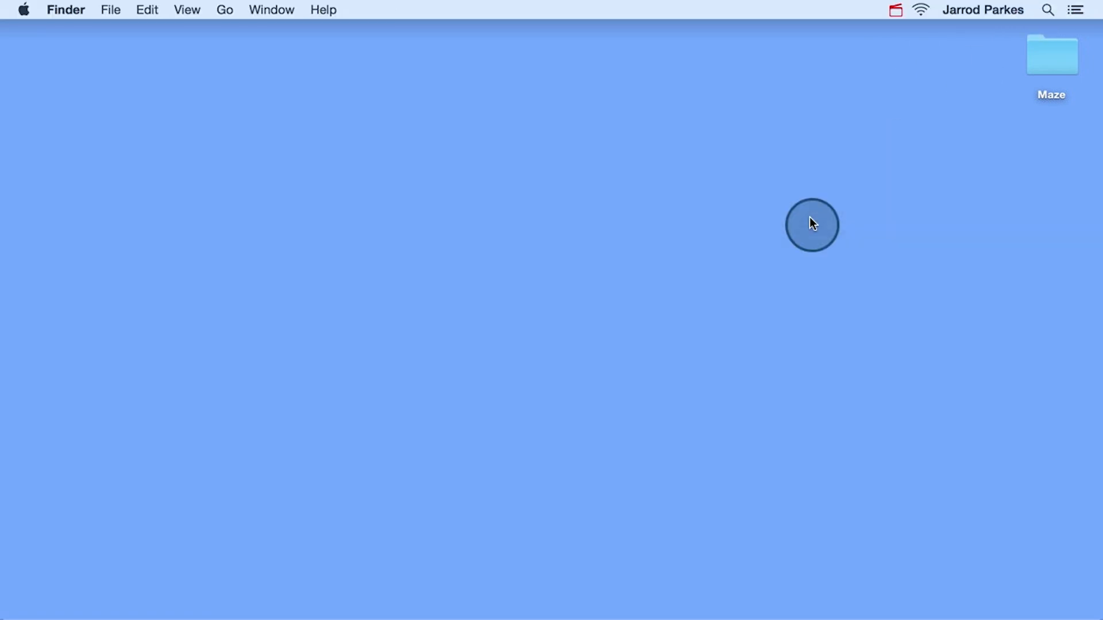
# Step: Launch Xcode through Spotlight by searching 'xcode'
pyautogui.press('cmd+space')
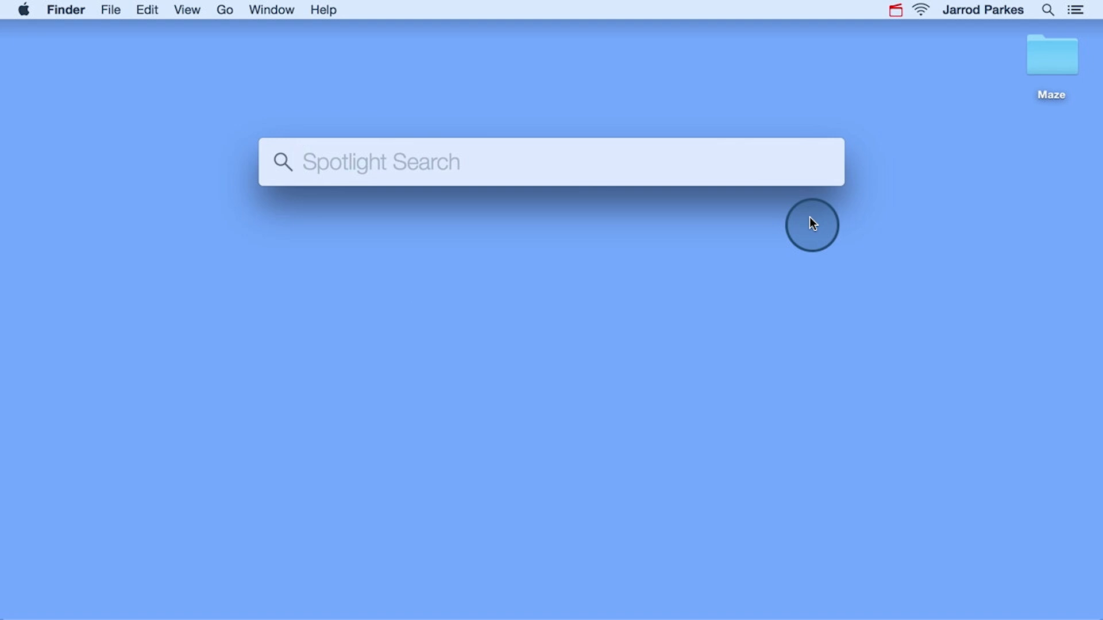
pyautogui.write('xcode')
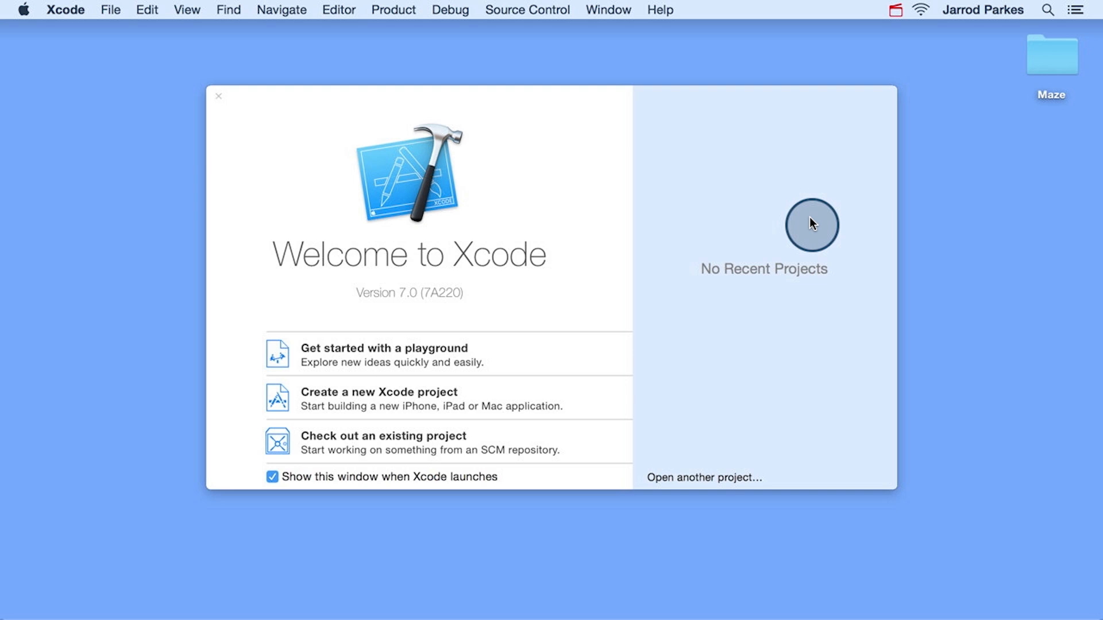
# Step: Open Maze.xcodeproj from the Desktop Maze folder via 'Open another project…'
pyautogui.click(218, 97)
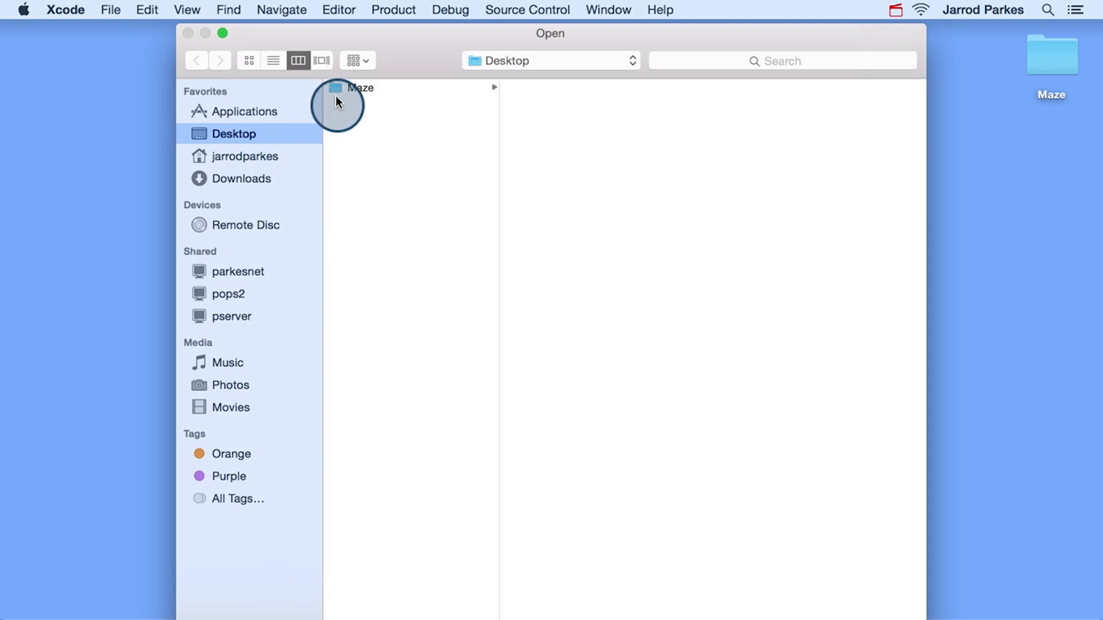
pyautogui.click(361, 87)
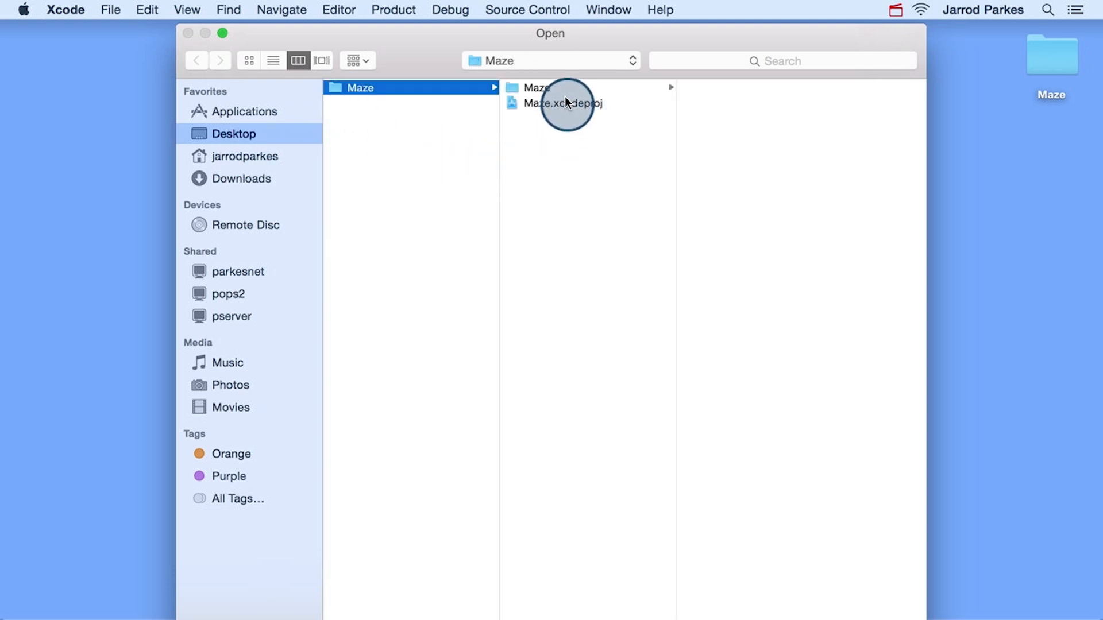
pyautogui.click(566, 103)
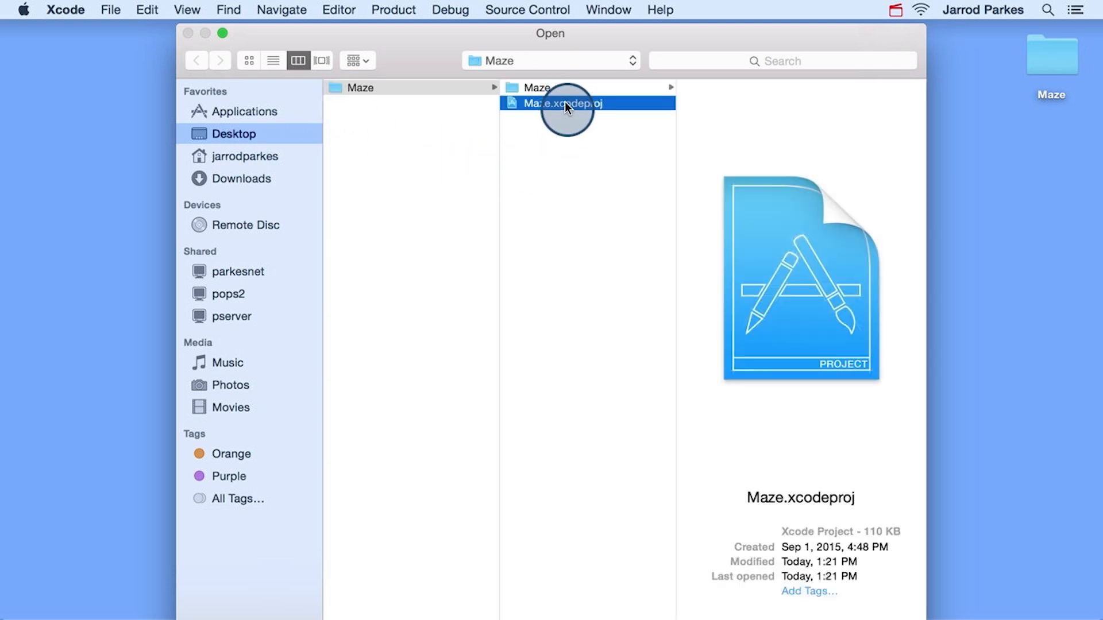
pyautogui.doubleClick(561, 104)
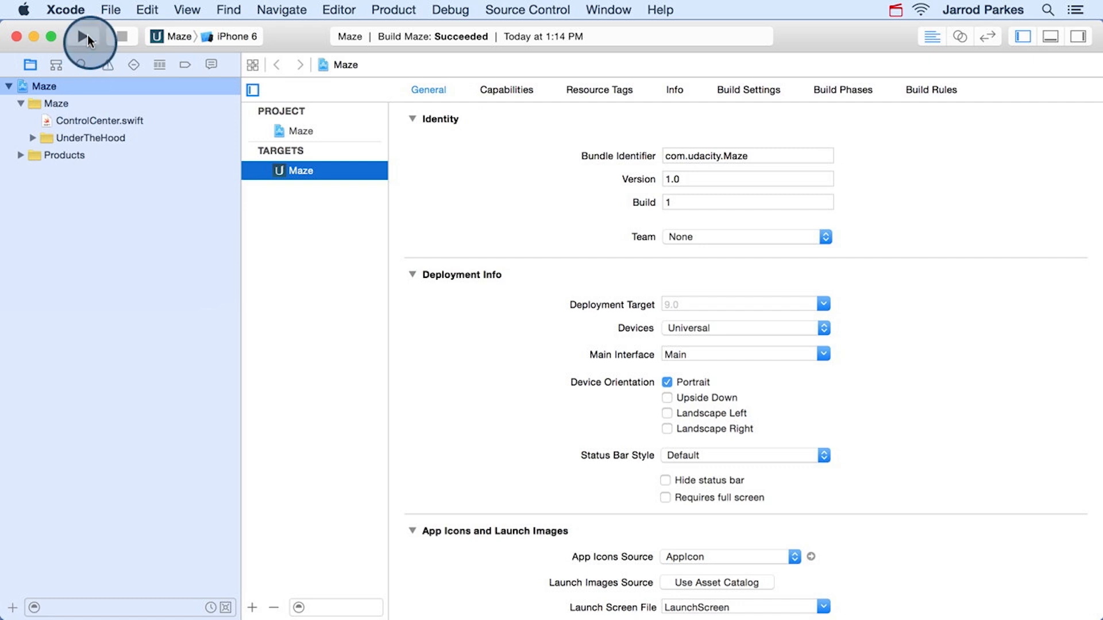
pyautogui.moveTo(88, 39)
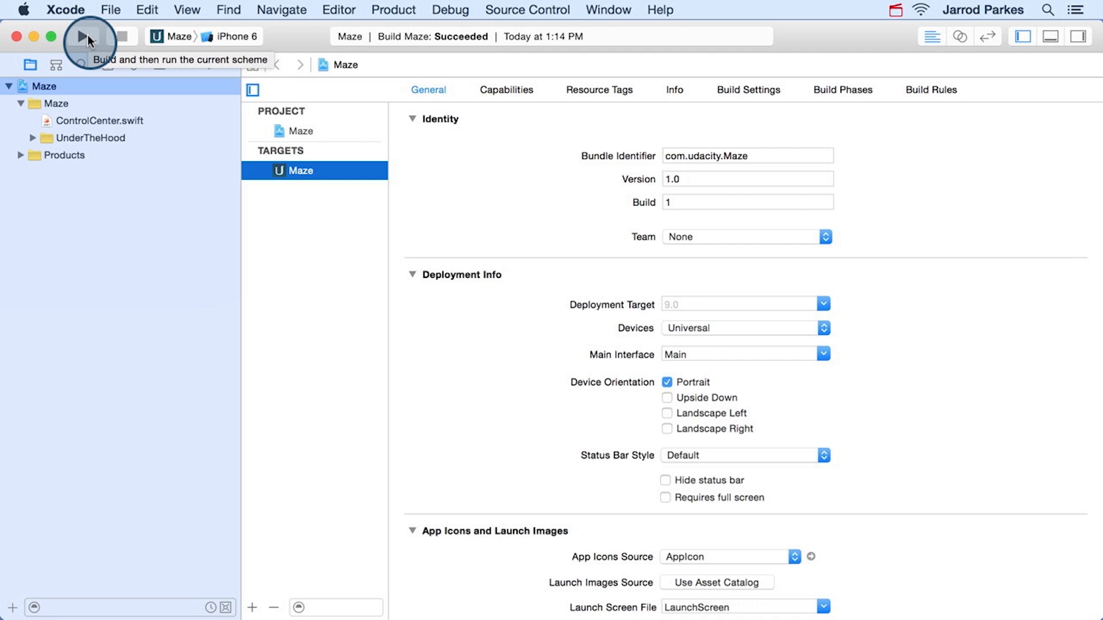
# Step: Run the Maze app with the iPhone 6 scheme, building successfully
pyautogui.click(83, 36)
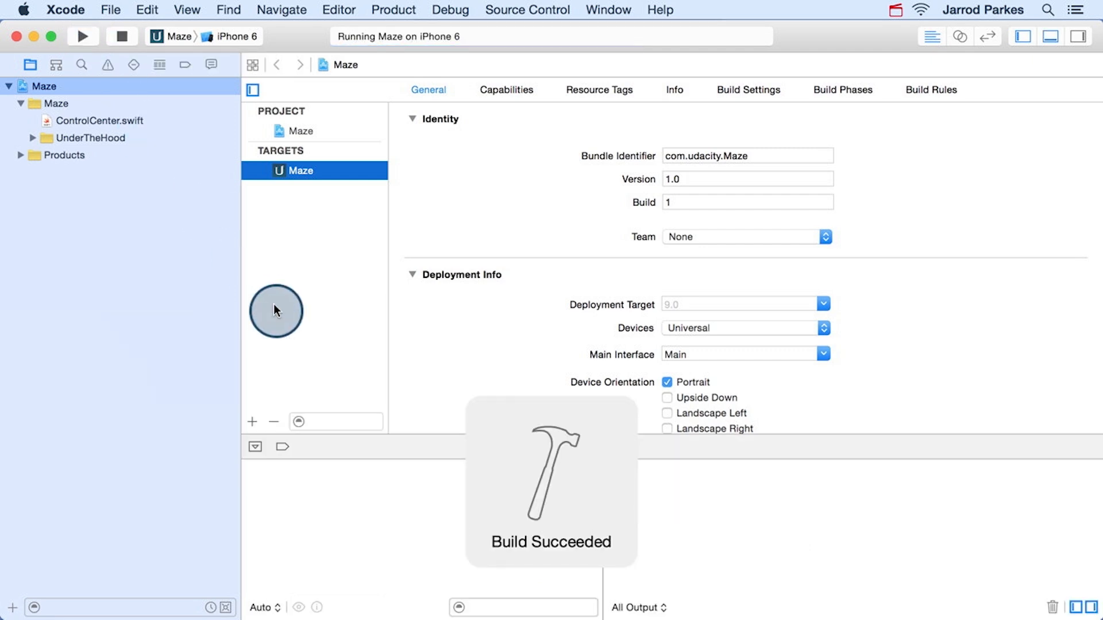